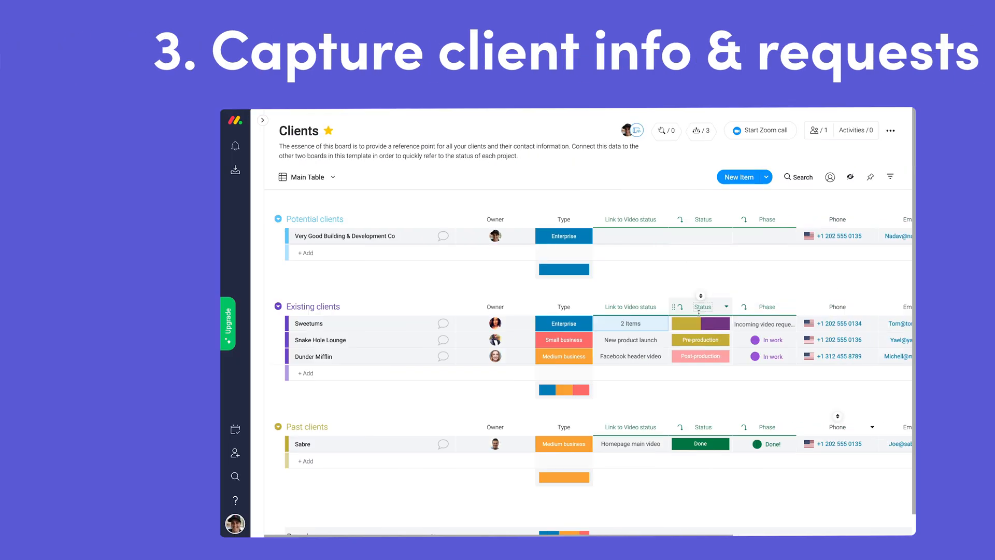
{"action": "mouse_move", "coordinate": [642, 325]}
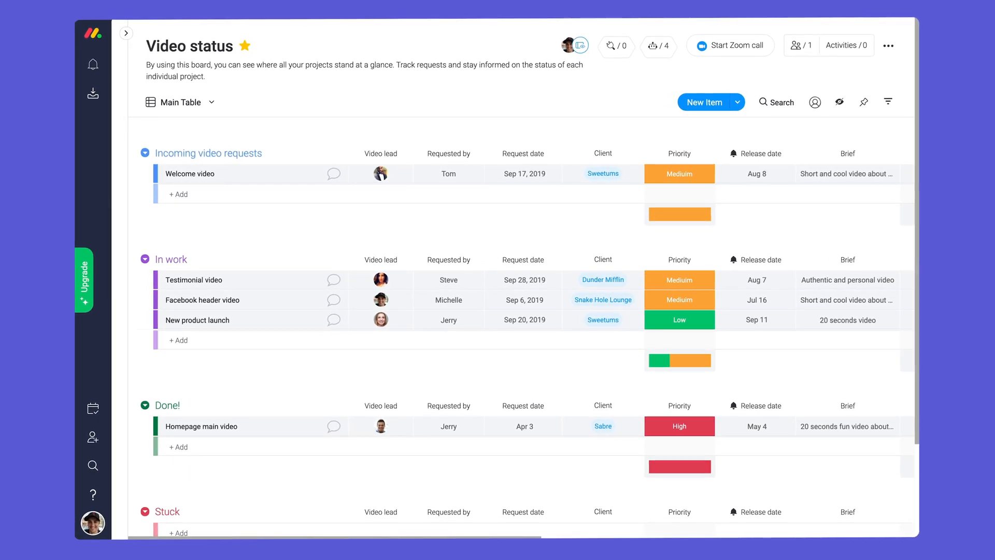
- Submit a high-priority Knowledge Base Video request for Dunder Mifflin through the Video Request Form
{"action": "left_click", "coordinate": [758, 172]}
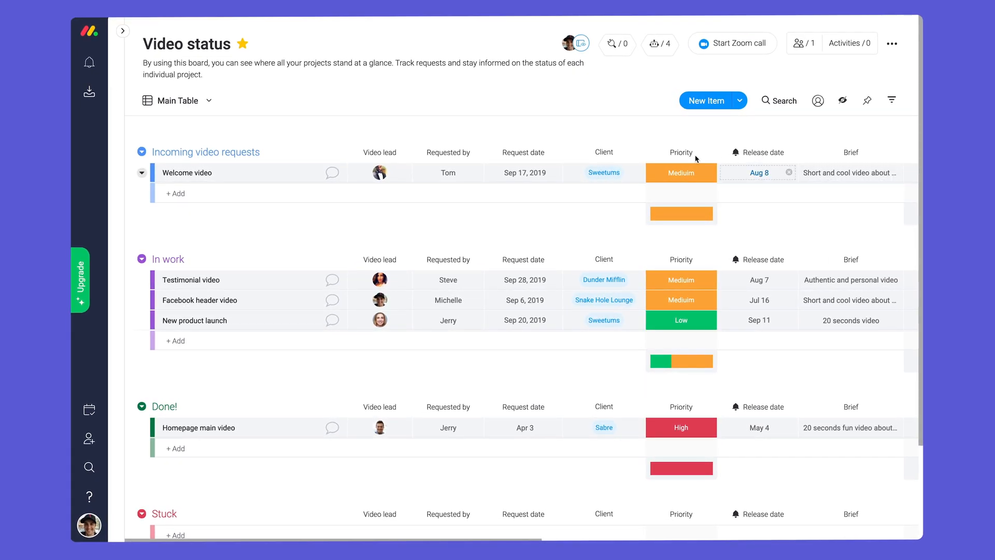
{"action": "scroll", "scroll_direction": "right", "scroll_amount": 3}
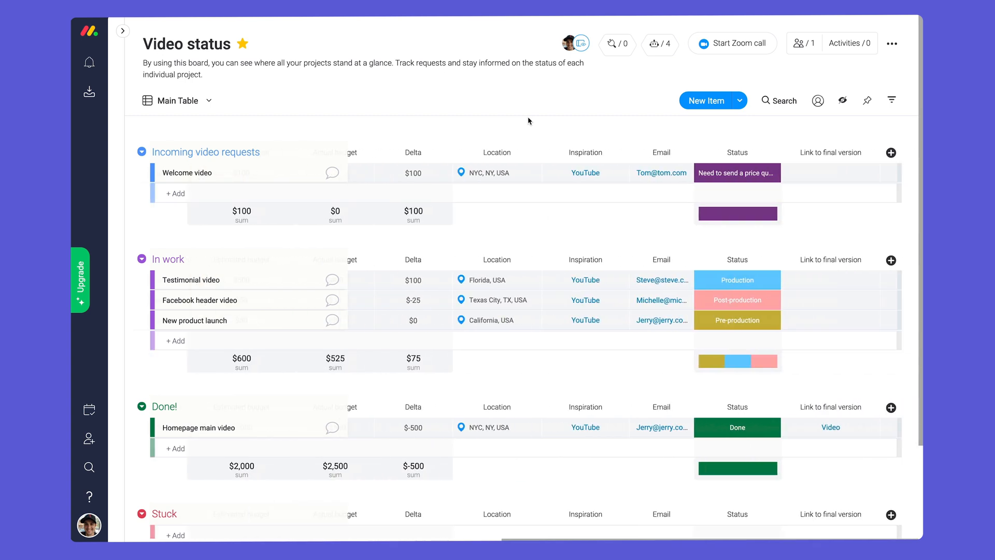
{"action": "mouse_move", "coordinate": [770, 151]}
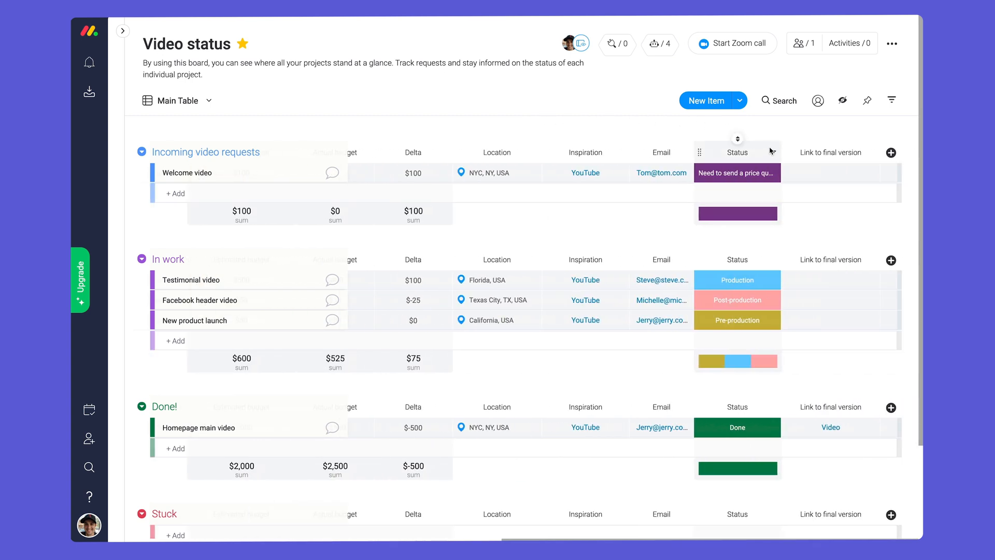
{"action": "mouse_move", "coordinate": [301, 237]}
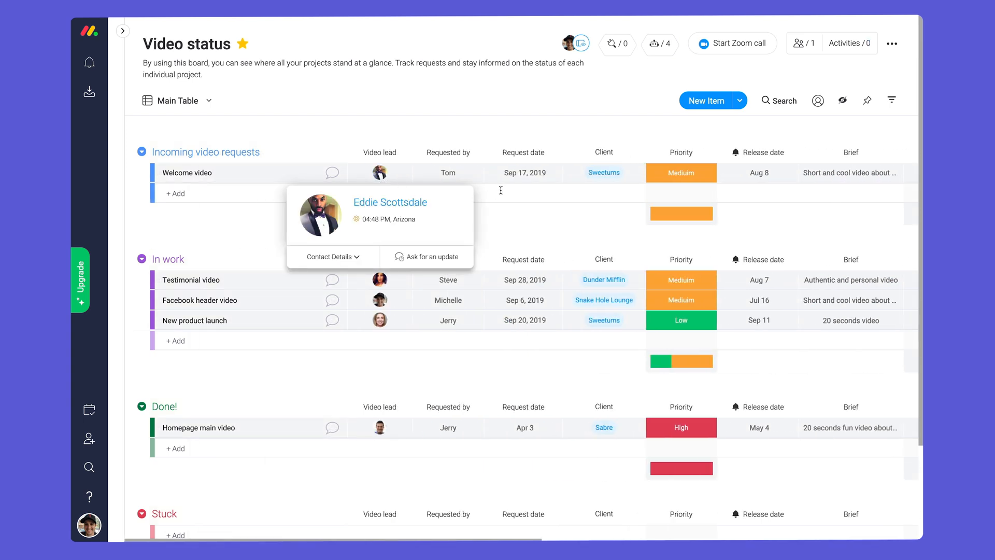
{"action": "scroll", "scroll_direction": "right", "scroll_amount": 3}
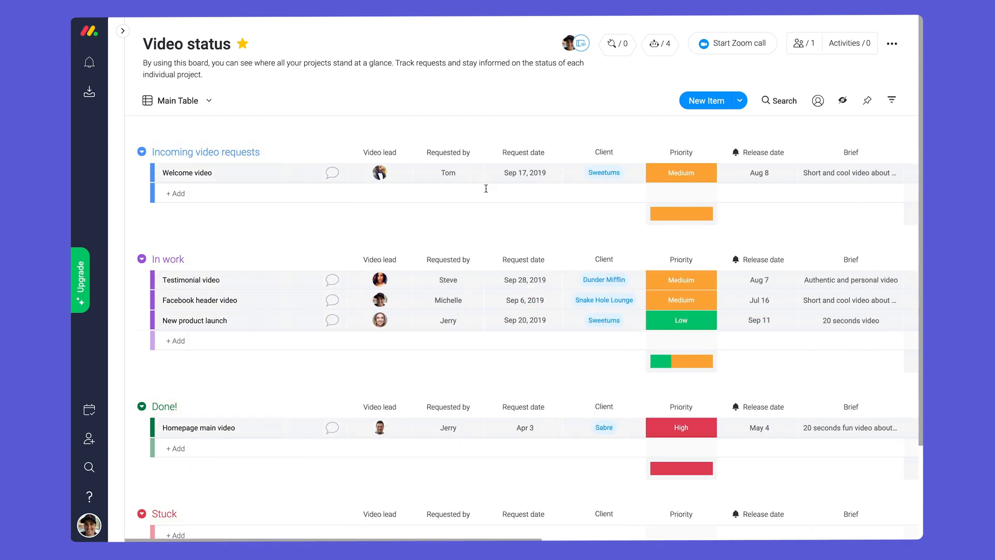
{"action": "left_click", "coordinate": [208, 100]}
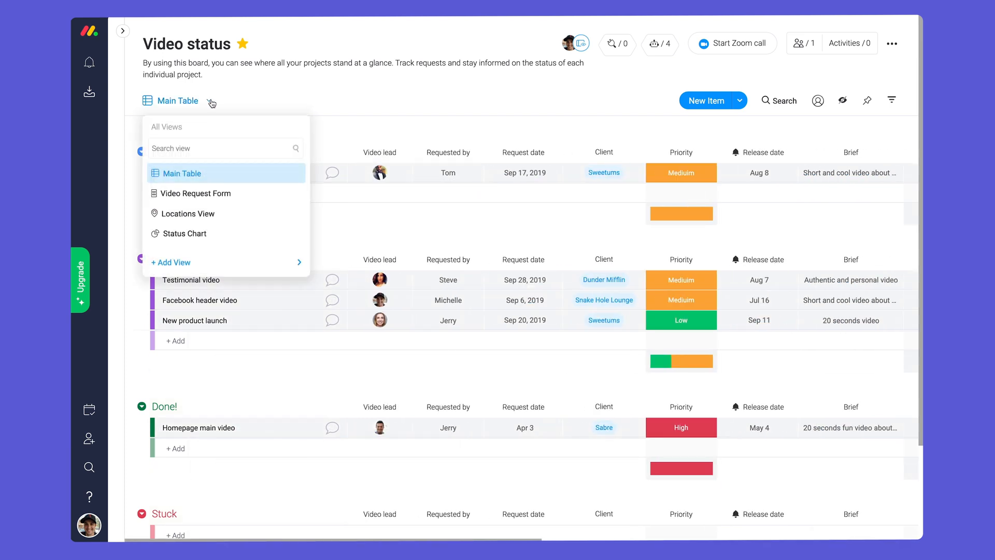
{"action": "left_click", "coordinate": [193, 193]}
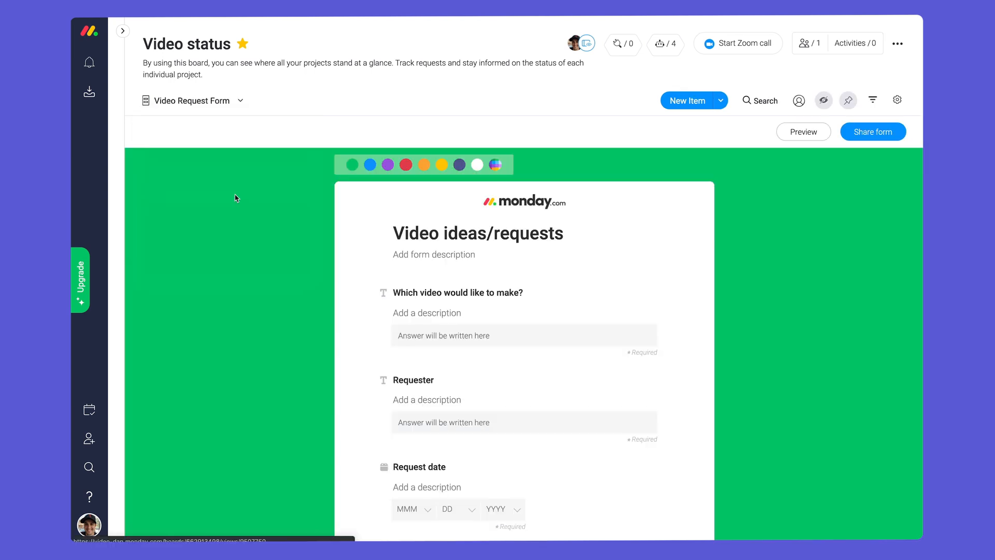
{"action": "left_click", "coordinate": [871, 132]}
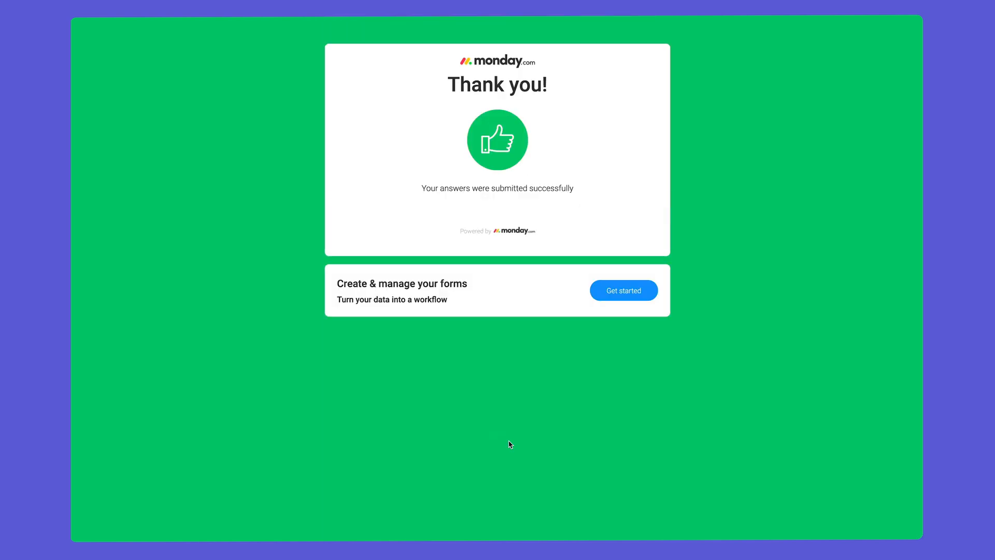
{"action": "left_click", "coordinate": [623, 291]}
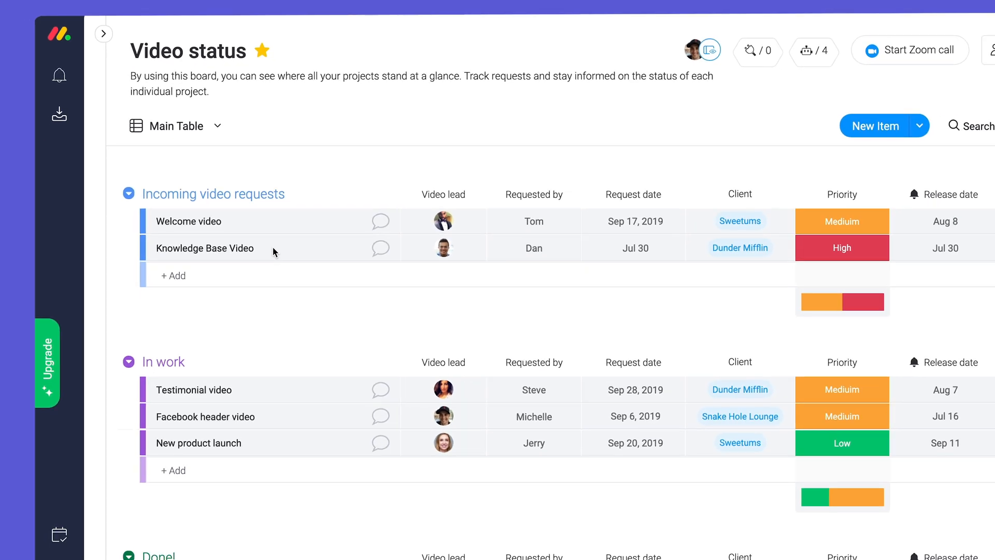
- Add a Time column and enter 4 Hours for Knowledge Base Video
{"action": "left_click", "coordinate": [891, 153]}
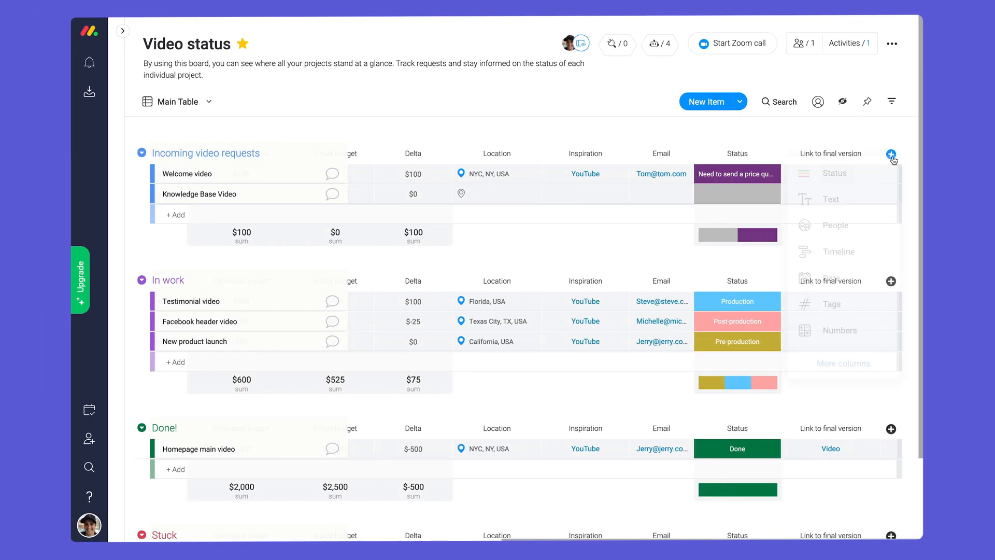
{"action": "left_click", "coordinate": [840, 329]}
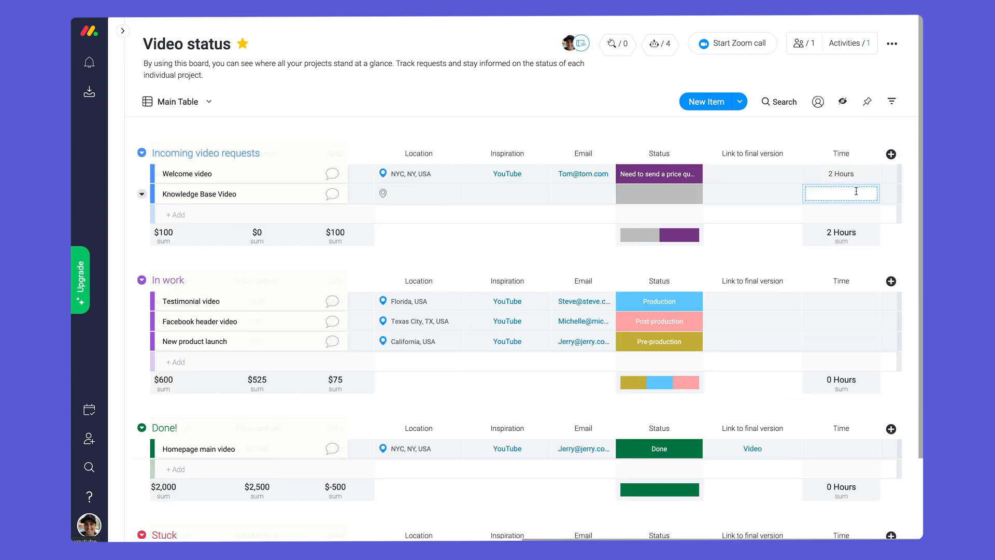
{"action": "type", "text": "4 Hours"}
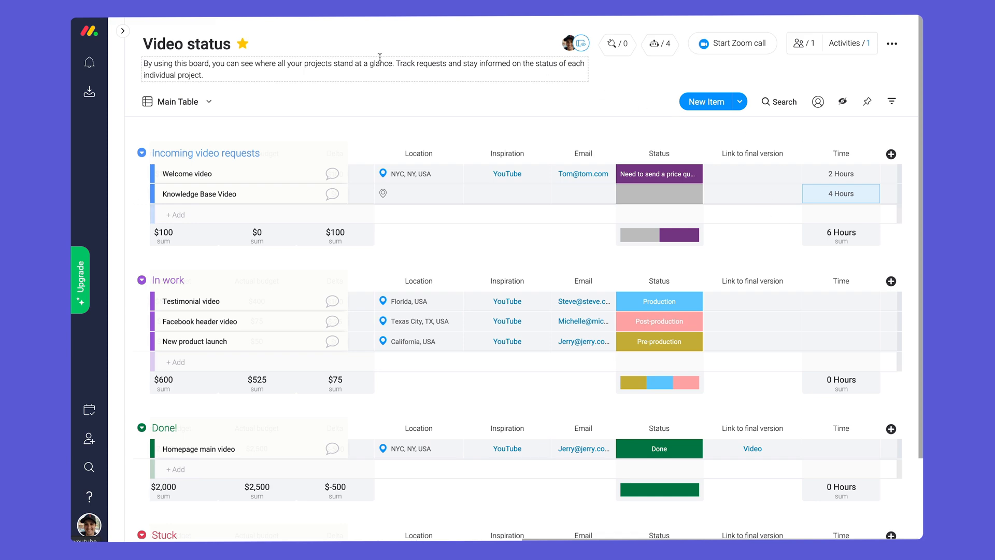
{"action": "left_click", "coordinate": [121, 30]}
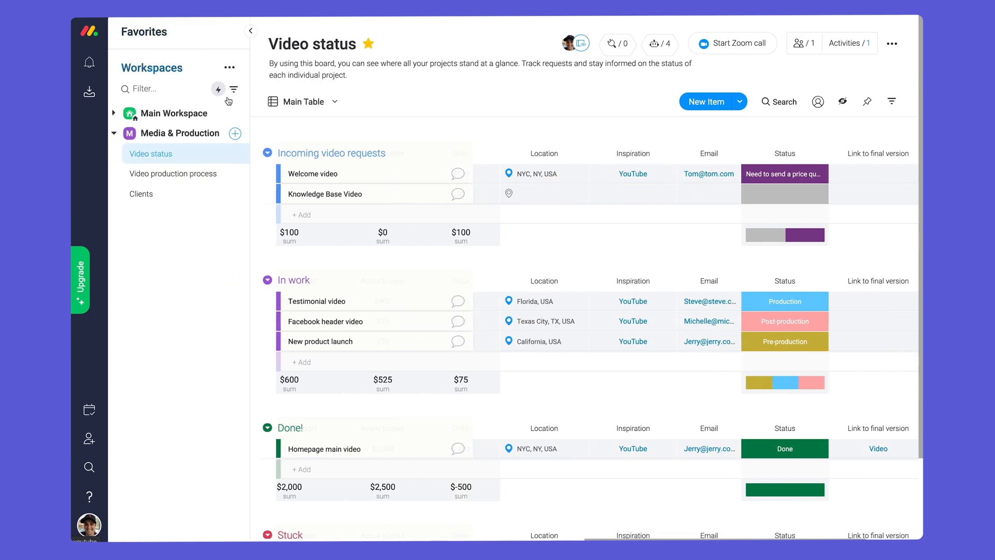
- On Video production process, assign Consent forms an owner and set its timeline to Jul 27–30
{"action": "left_click", "coordinate": [173, 173]}
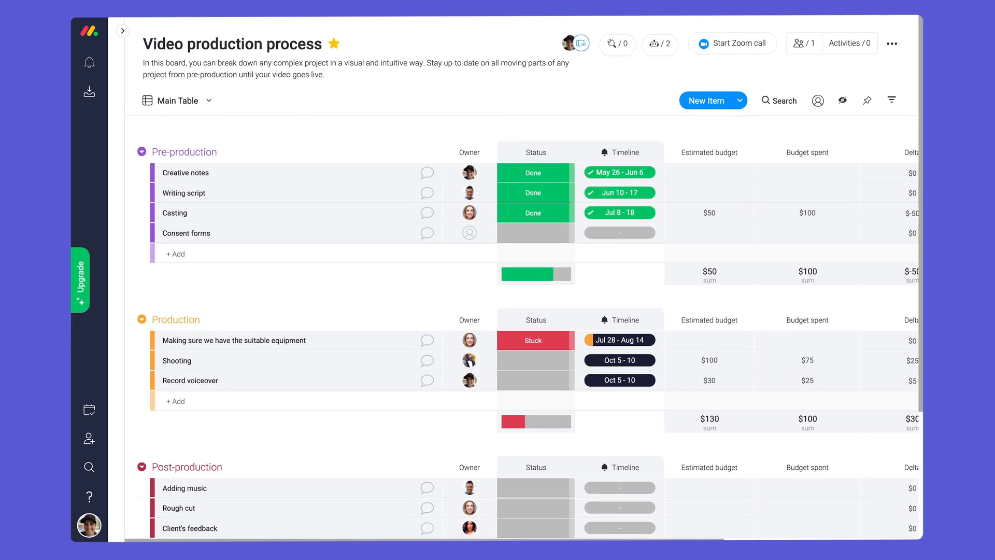
{"action": "mouse_move", "coordinate": [434, 104]}
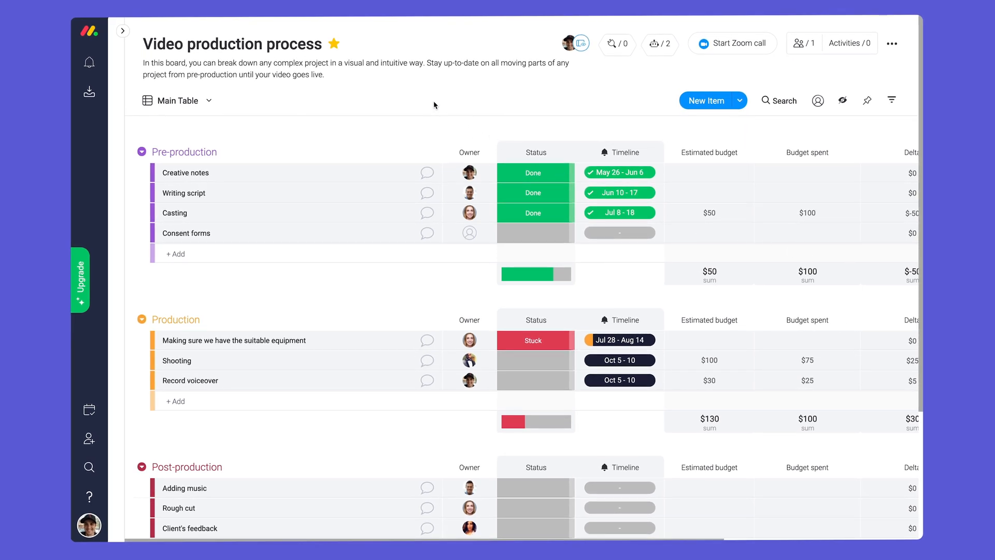
{"action": "mouse_move", "coordinate": [225, 197]}
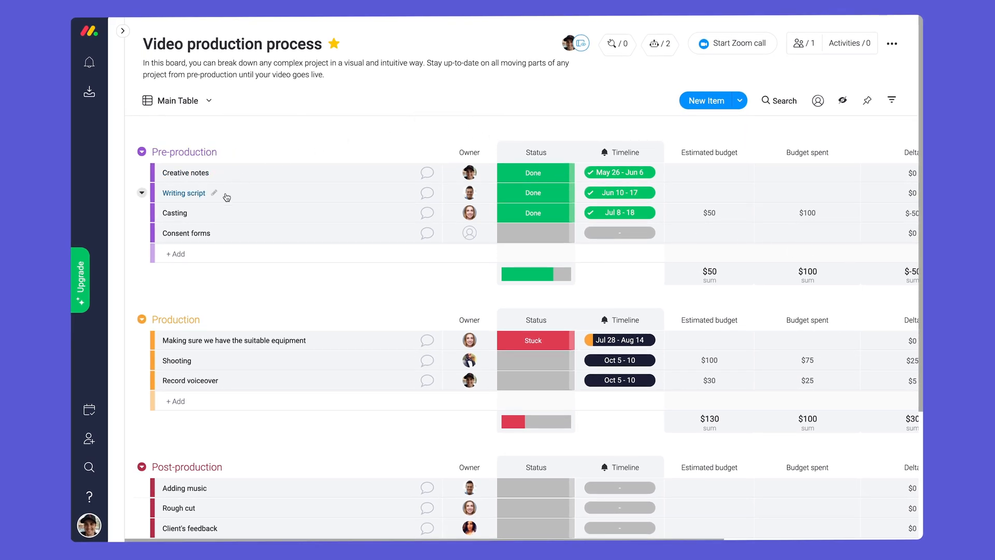
{"action": "mouse_move", "coordinate": [229, 212]}
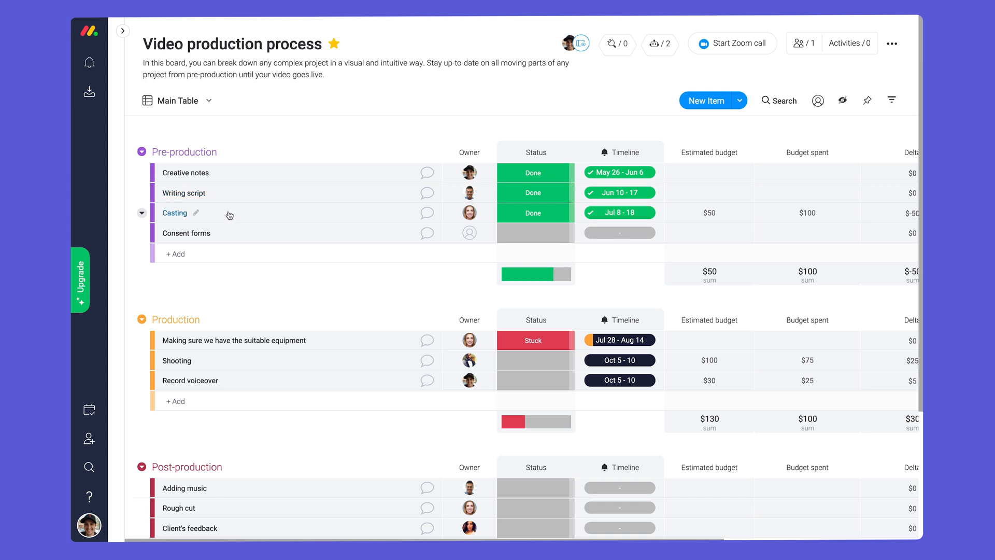
{"action": "left_click", "coordinate": [469, 233]}
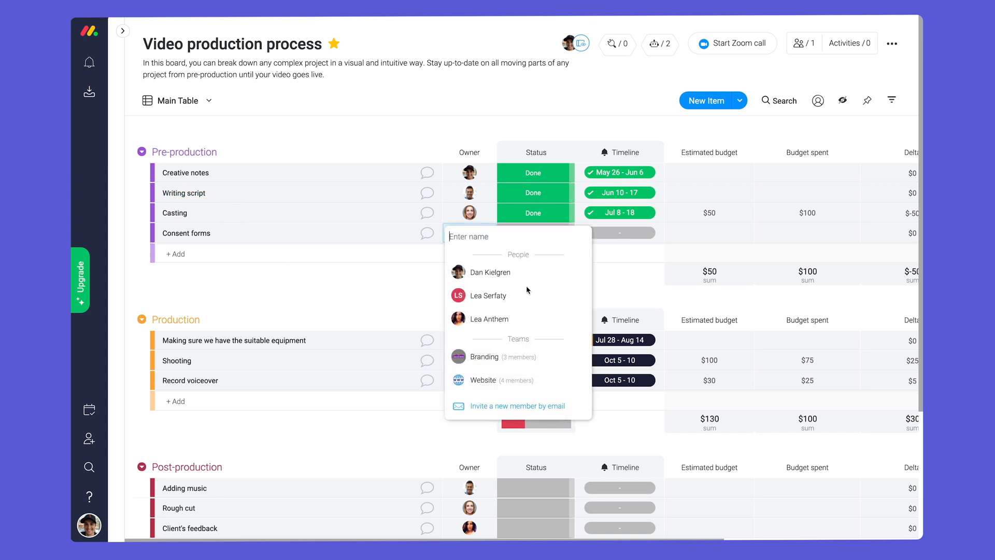
{"action": "left_click", "coordinate": [619, 232]}
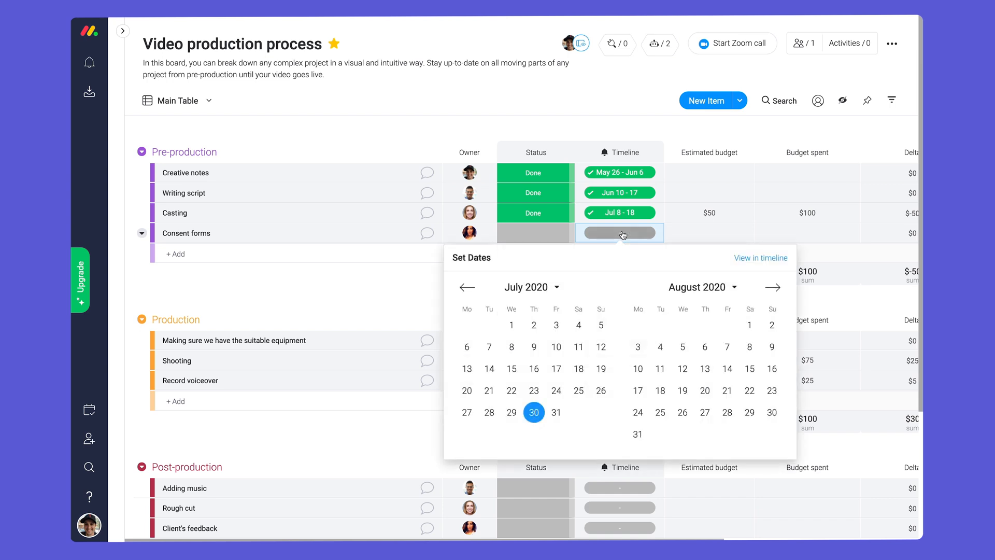
{"action": "left_click", "coordinate": [534, 412]}
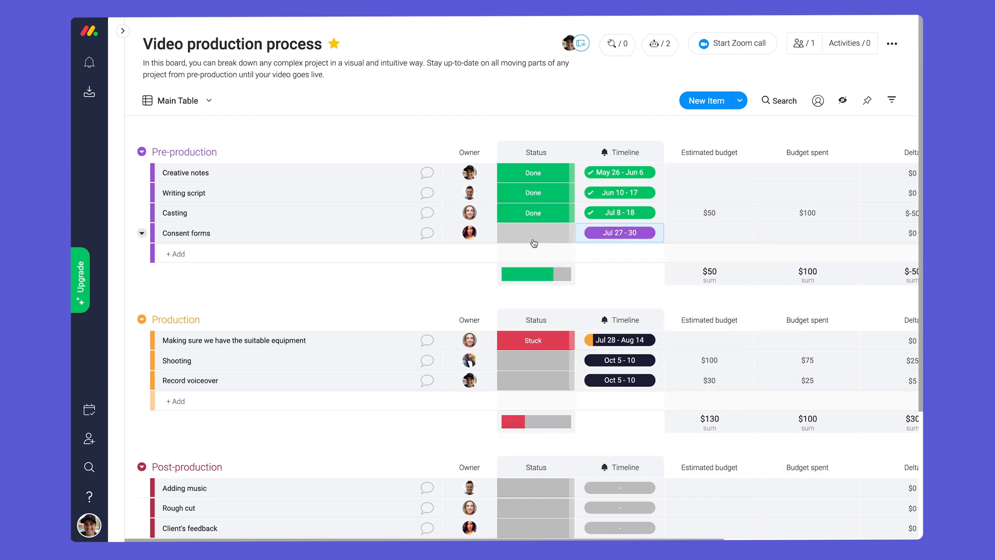
{"action": "left_click", "coordinate": [534, 233]}
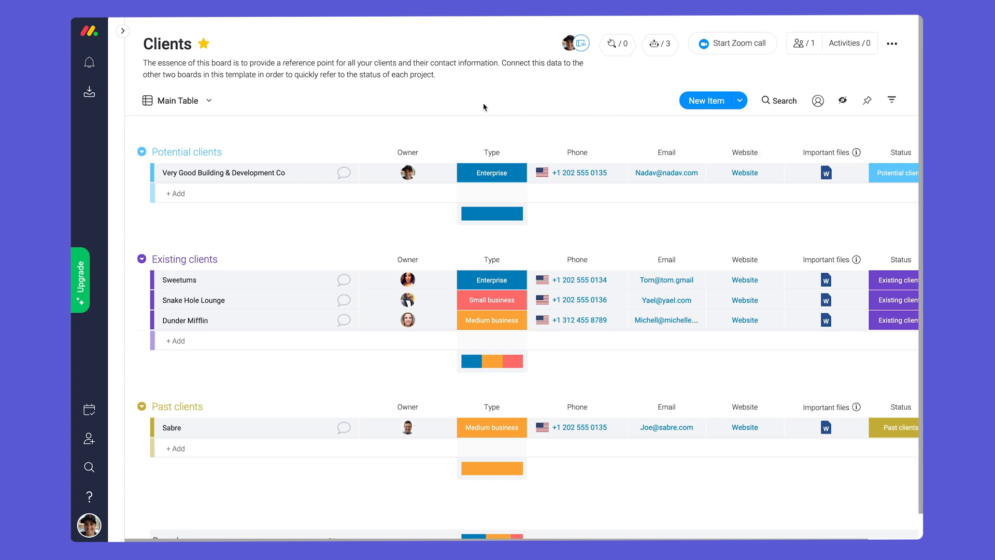
{"action": "mouse_move", "coordinate": [249, 258]}
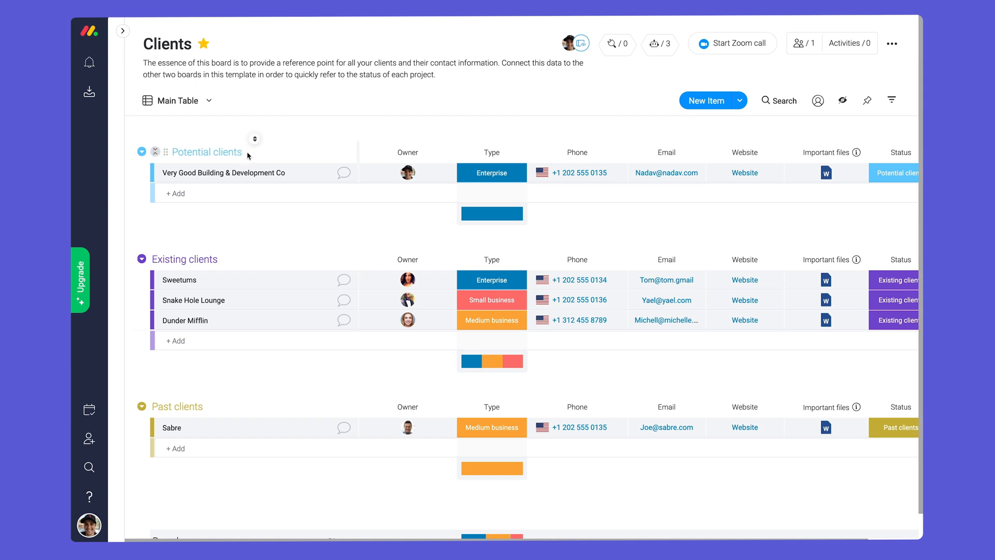
- Show the column-type choices on the Clients board
{"action": "left_click", "coordinate": [891, 152]}
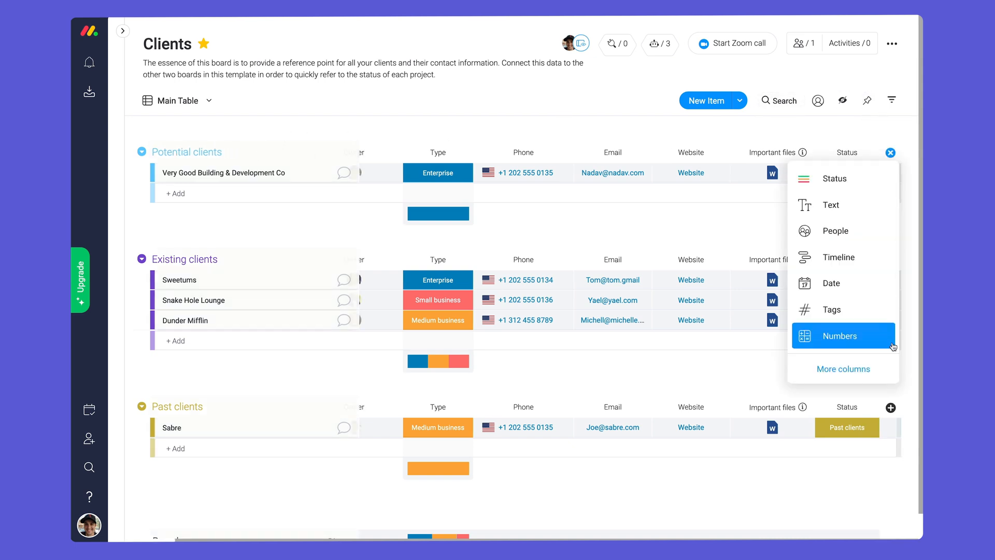
- Add a Link To Item column to Video status and post a follow-up update on Very Good Building
{"action": "left_click", "coordinate": [843, 369]}
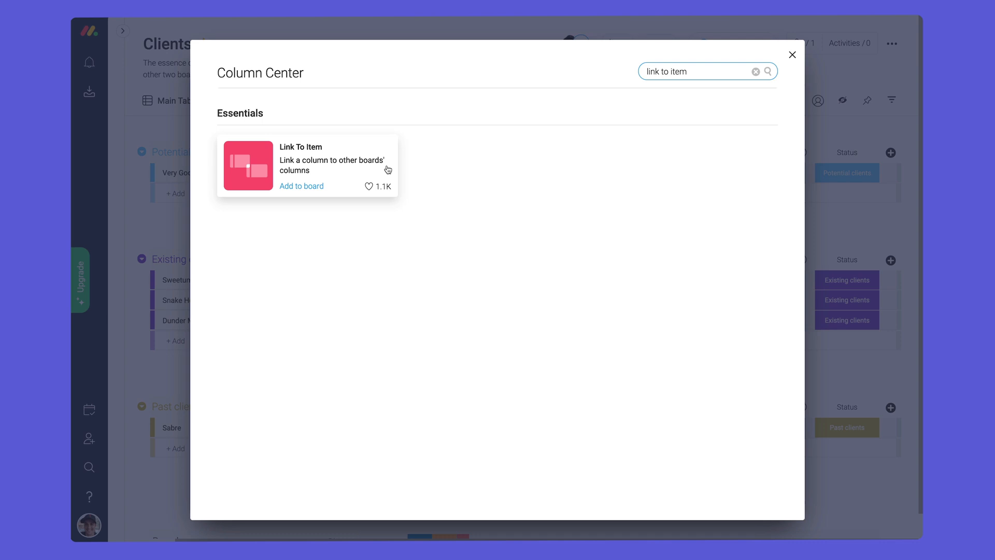
{"action": "left_click", "coordinate": [302, 186]}
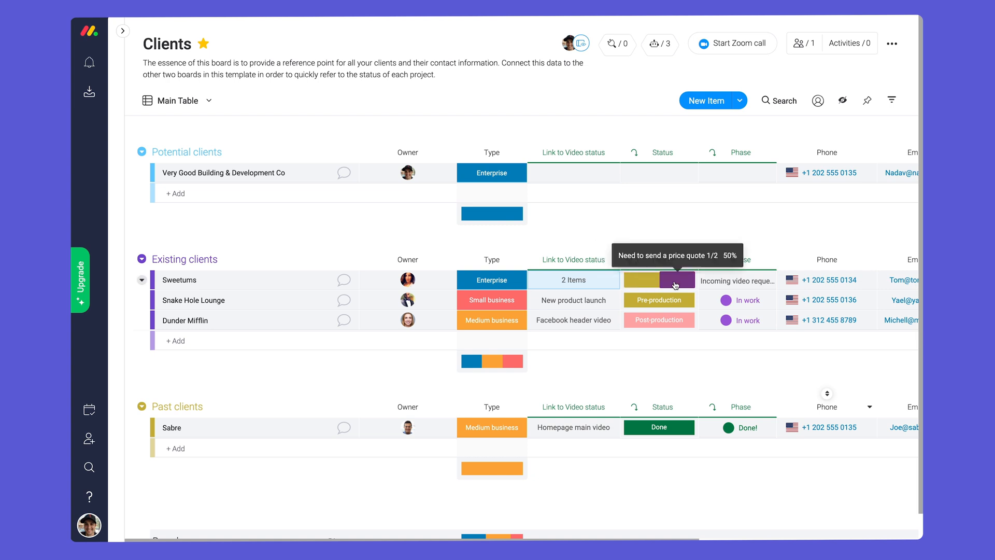
{"action": "mouse_move", "coordinate": [723, 280]}
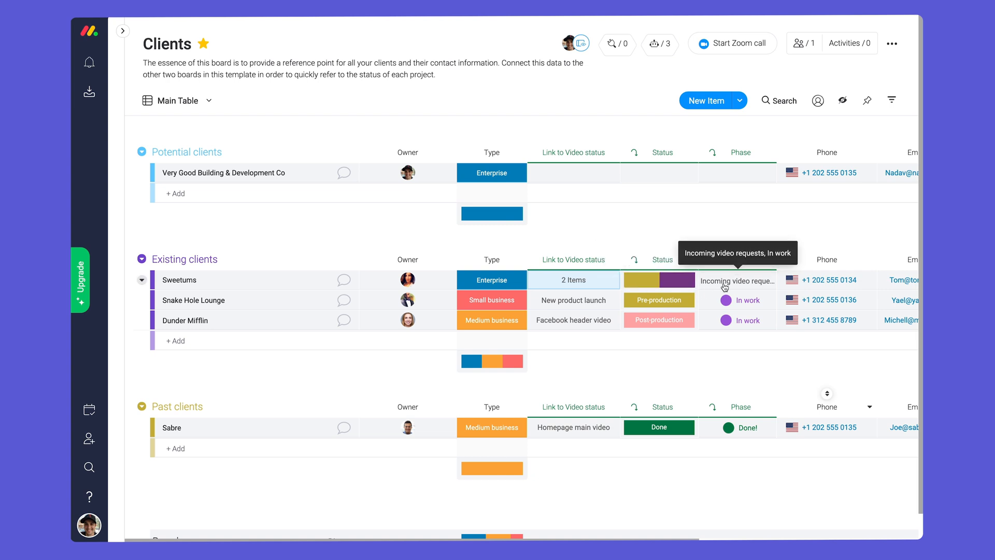
{"action": "mouse_move", "coordinate": [483, 214]}
{"action": "type", "text": "Great initial call wit"}
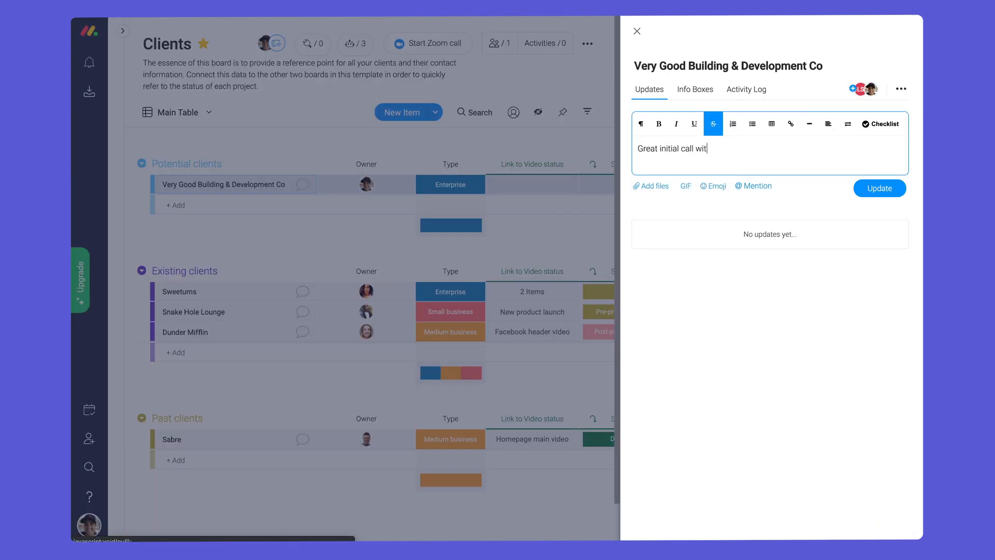
{"action": "left_click", "coordinate": [879, 188]}
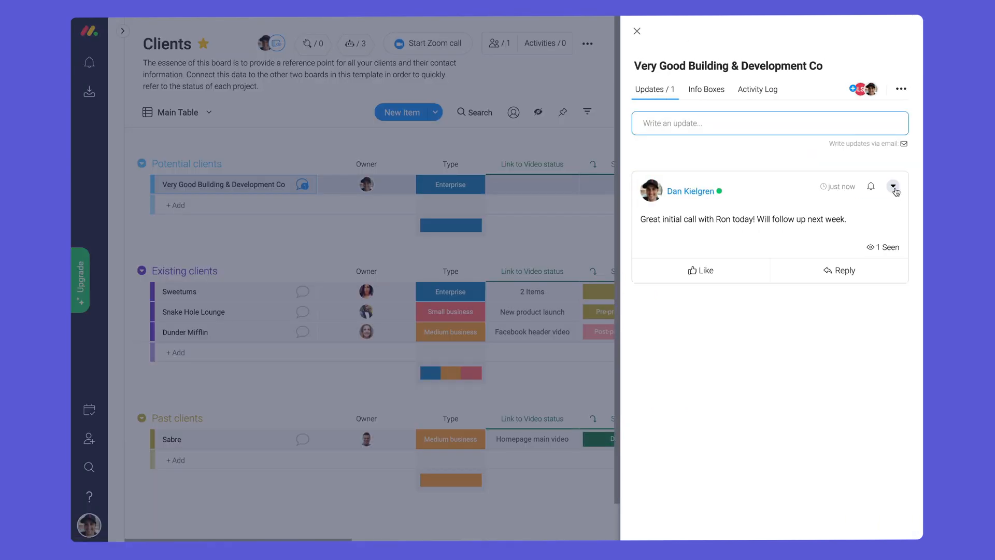
{"action": "left_click", "coordinate": [637, 30]}
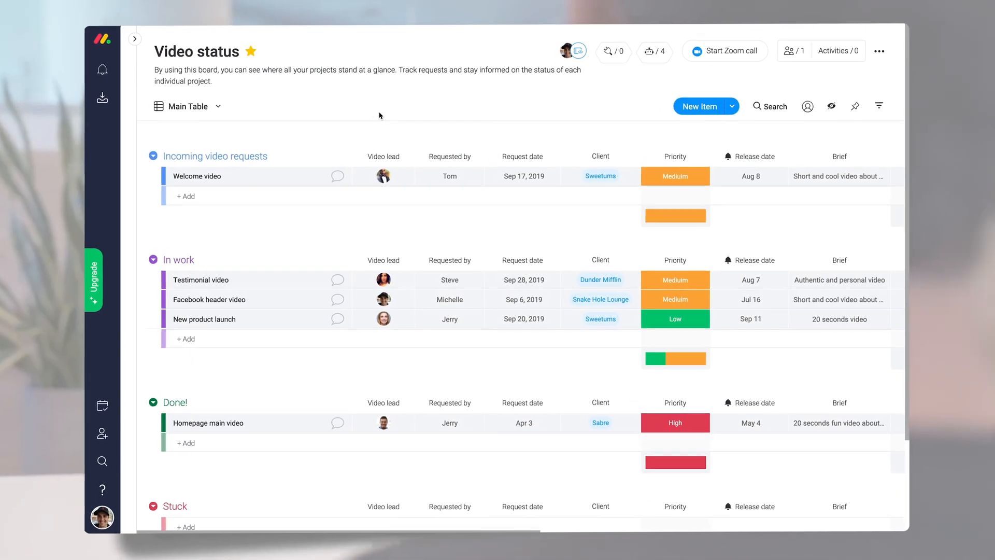
{"action": "left_click", "coordinate": [382, 176]}
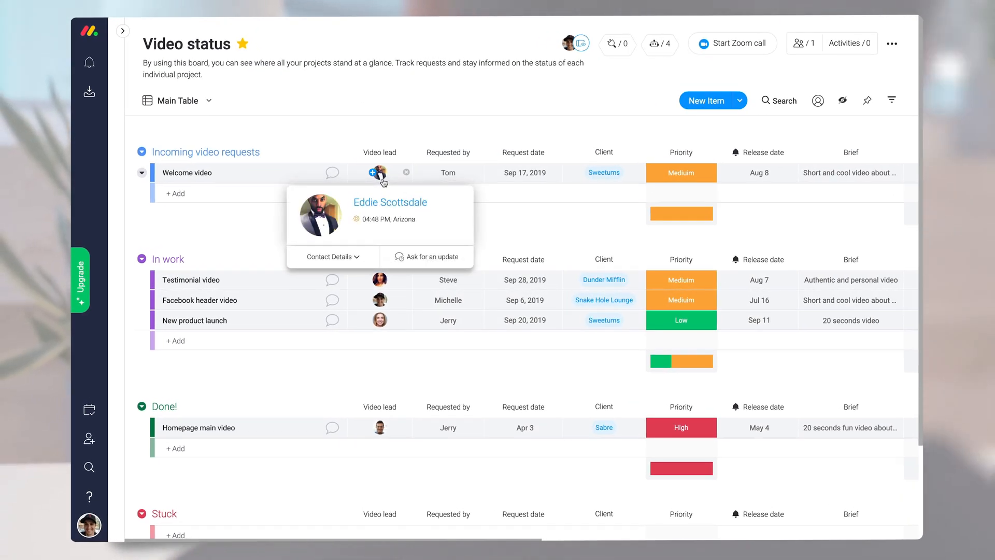